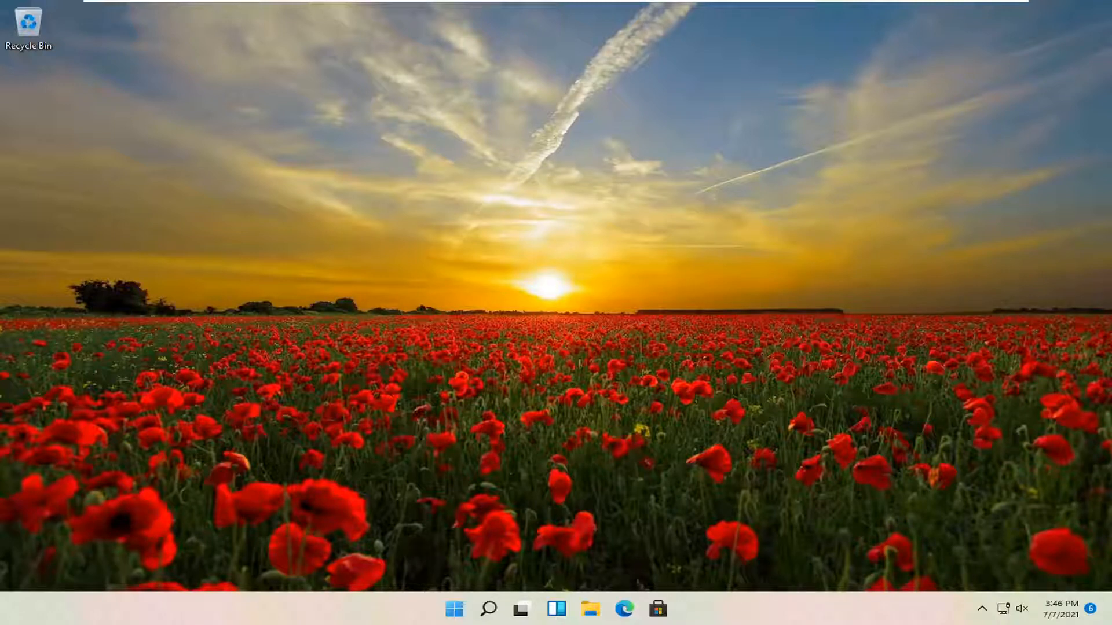
mouse_move(631, 435)
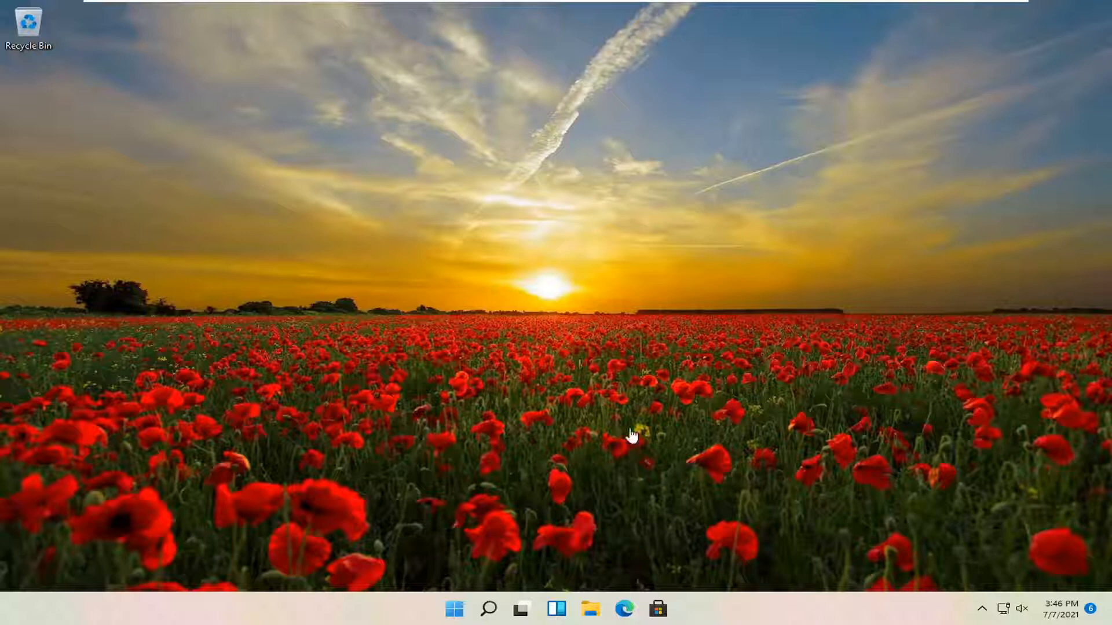
mouse_move(454, 608)
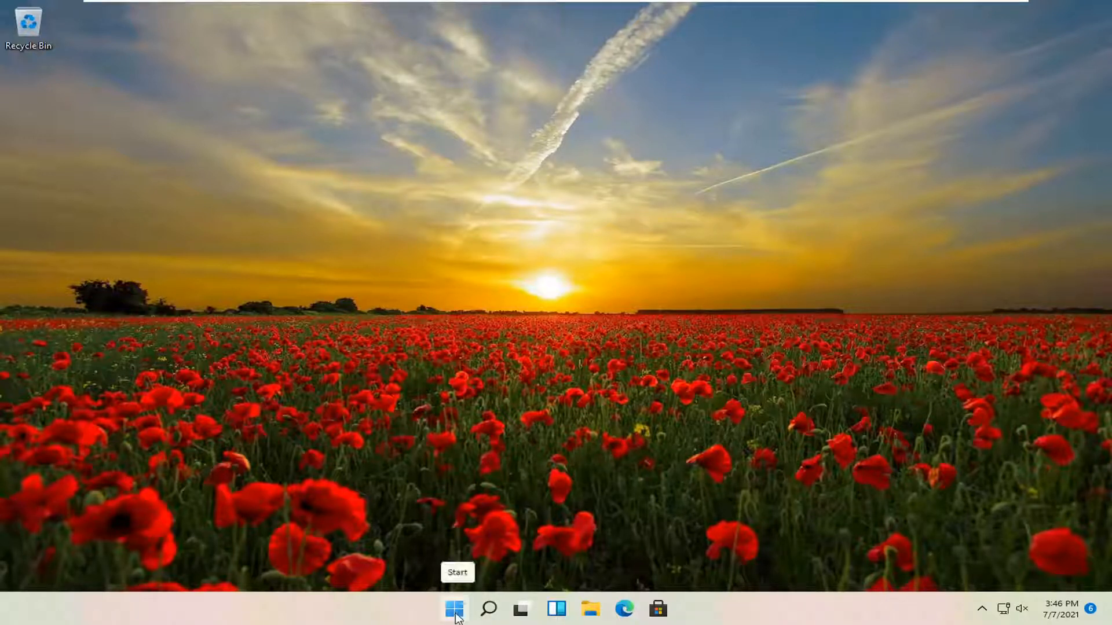
- Launch Windows Settings from the Start button's quick link menu
right_click(454, 608)
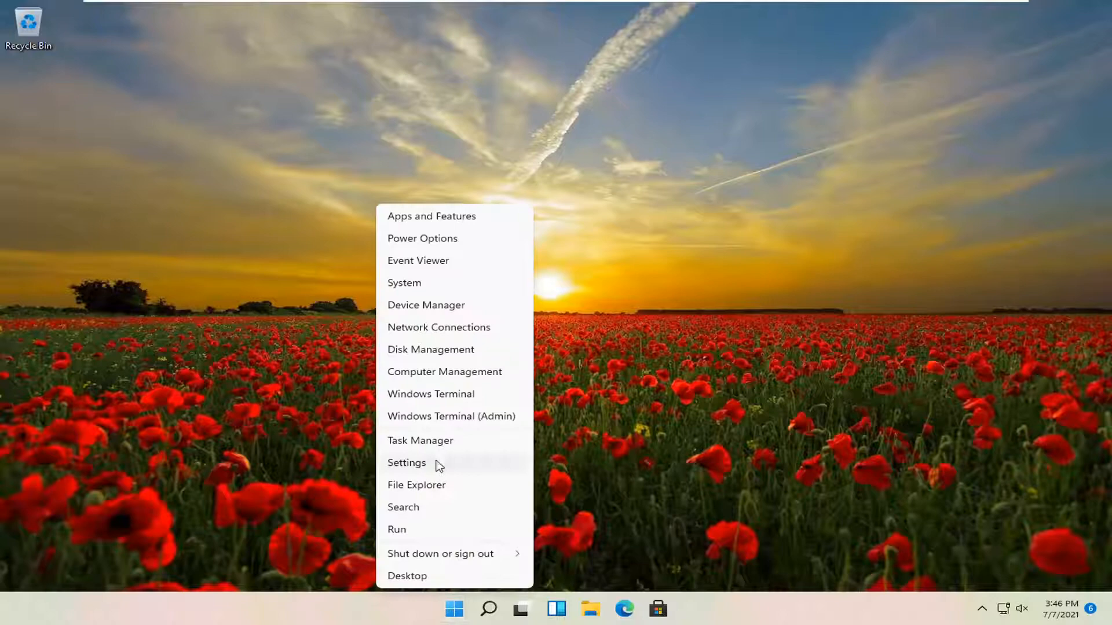
click(407, 463)
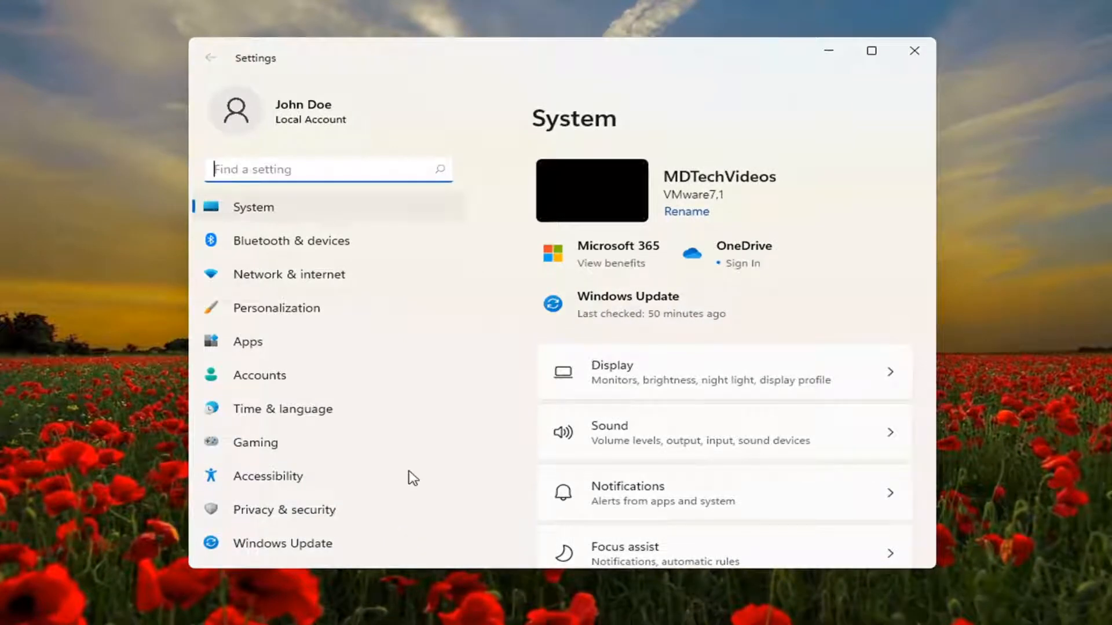
- Go to Bluetooth & devices and scroll the Mouse page down to Related settings
click(291, 241)
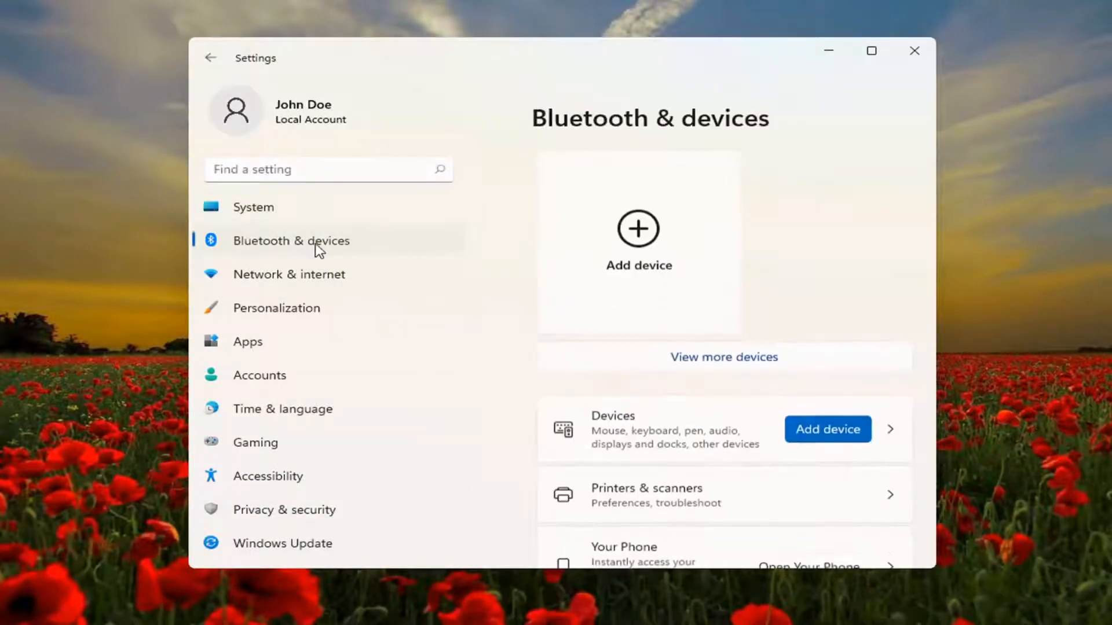
scroll(down, 3)
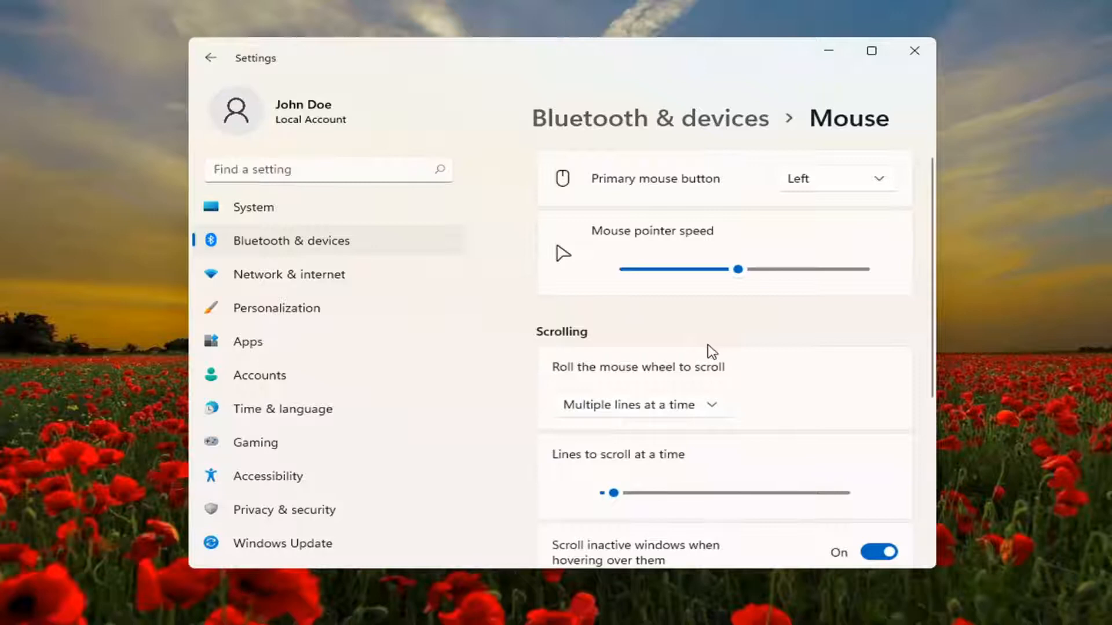
scroll(down, 3)
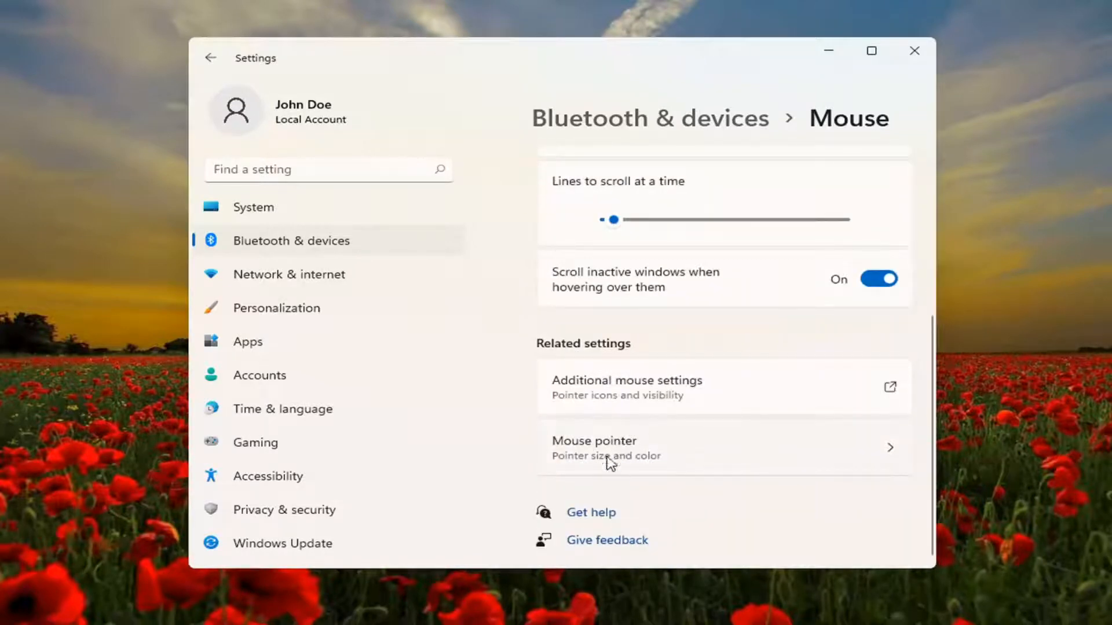
- On Mouse pointer and touch, switch the pointer style to Custom and try blue
click(721, 448)
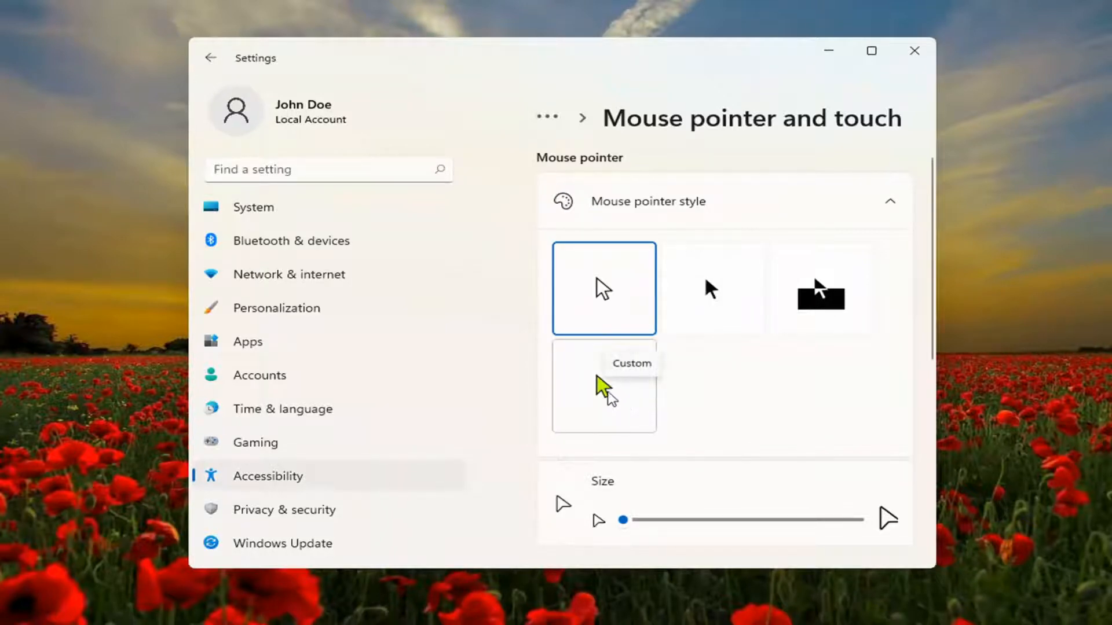
click(603, 387)
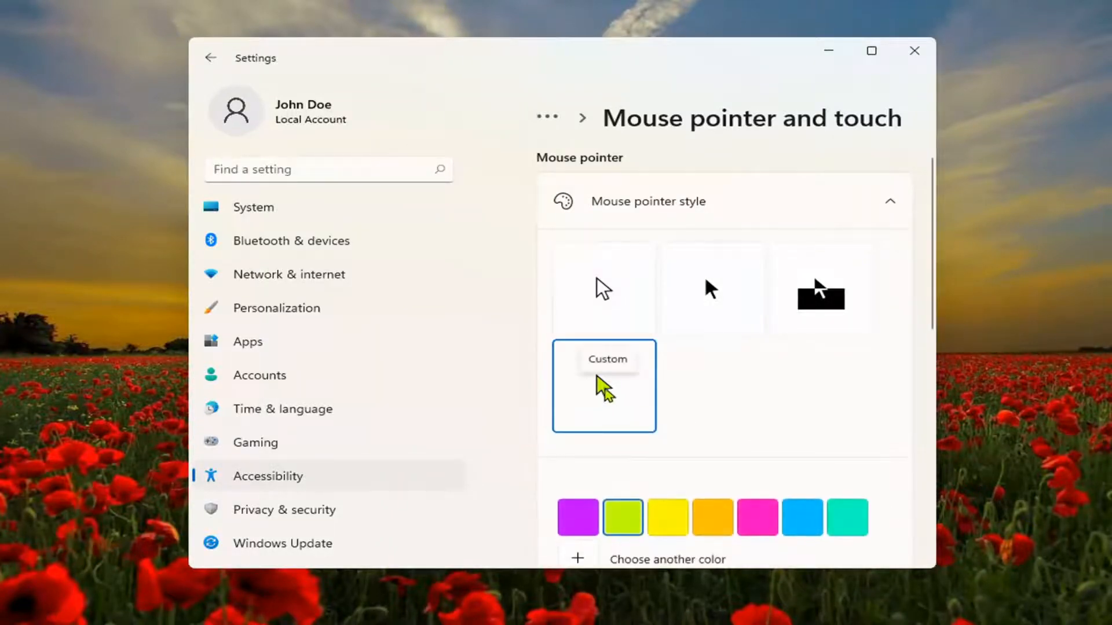
scroll(down, 3)
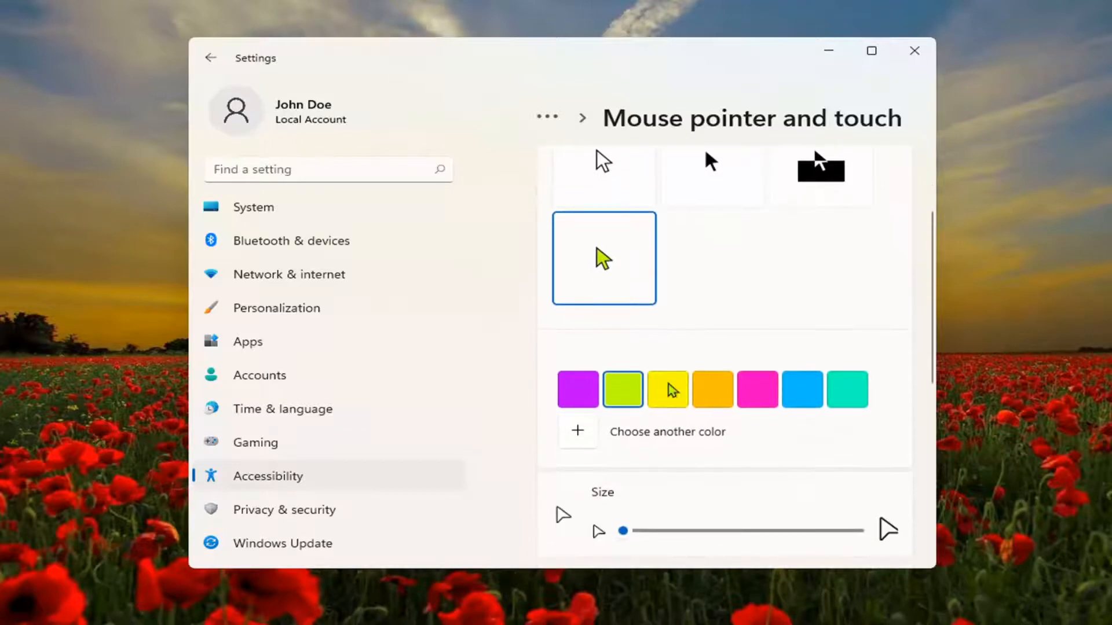
click(802, 389)
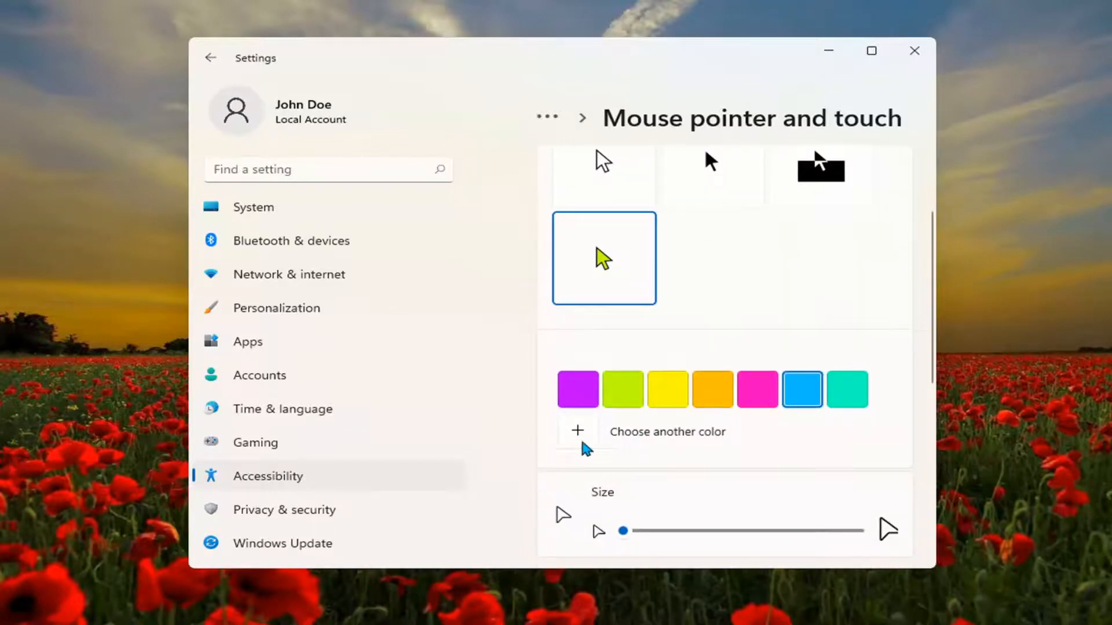
- Add a new light green custom pointer colour from the spectrum and confirm with Done
click(577, 431)
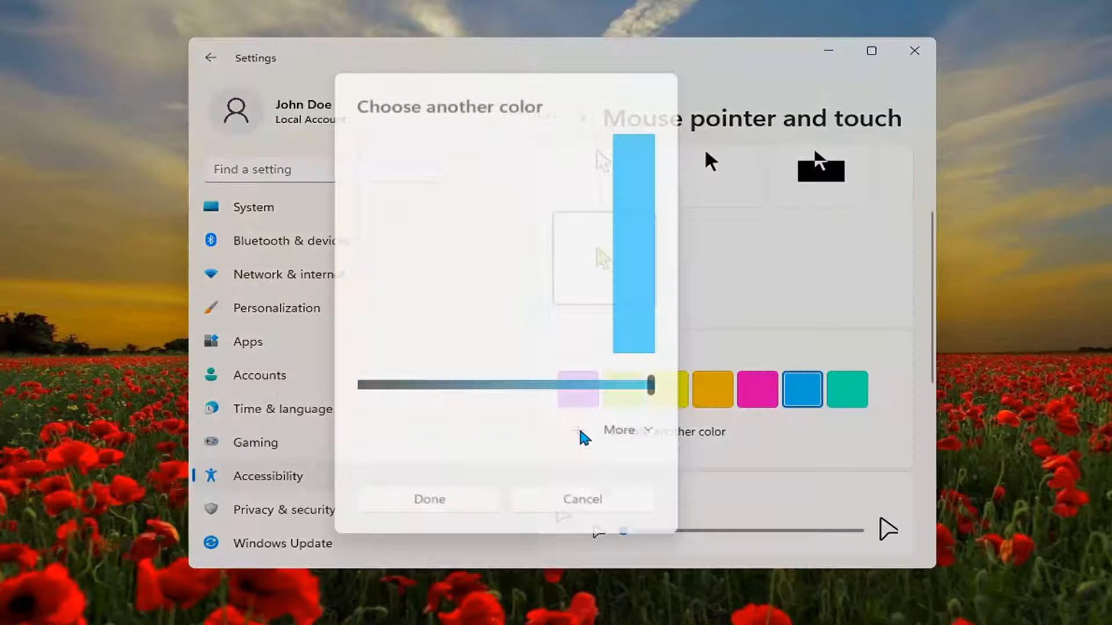
click(619, 431)
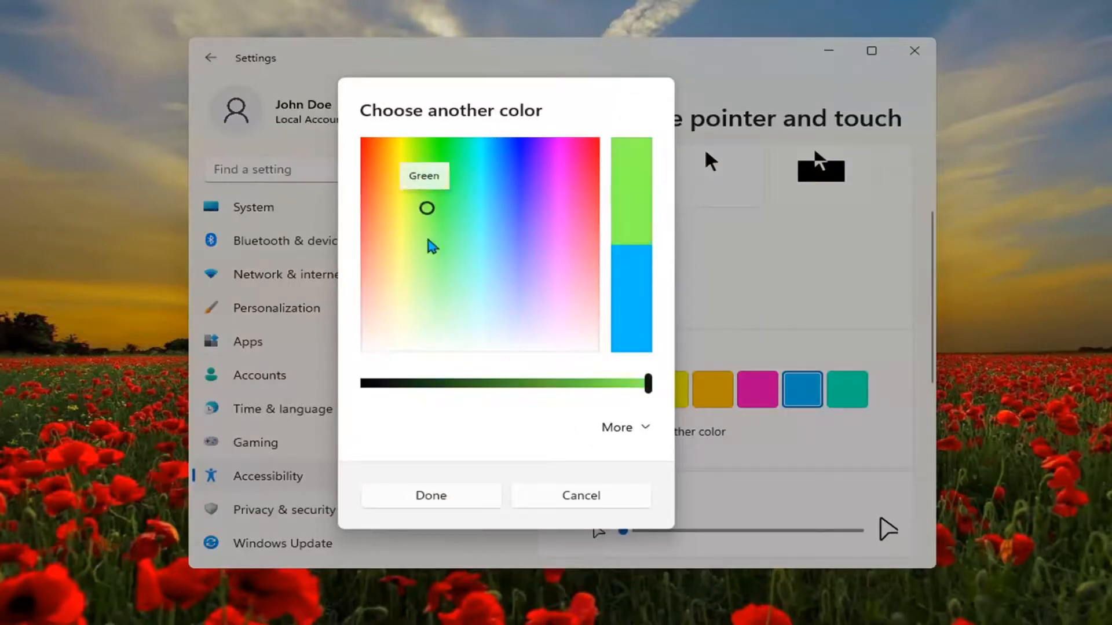
click(430, 494)
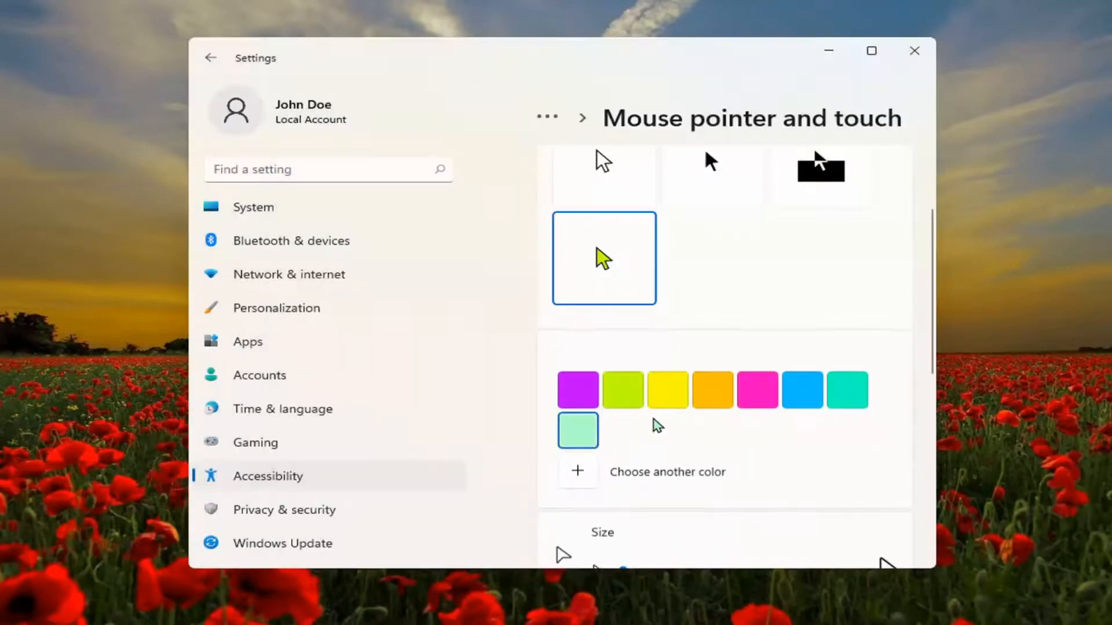
scroll(down, 3)
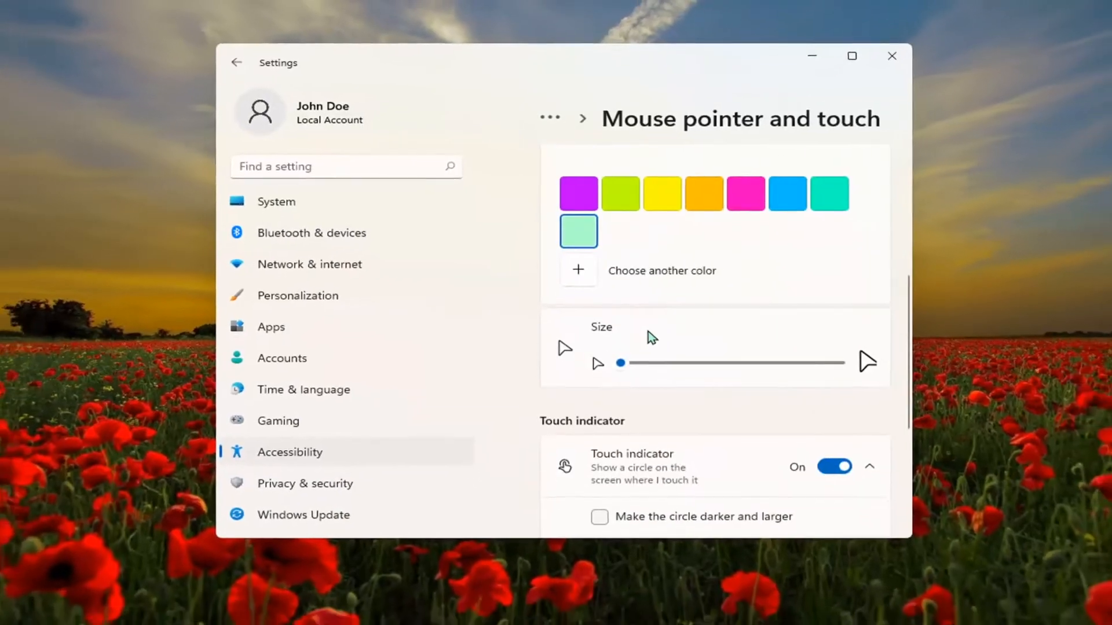